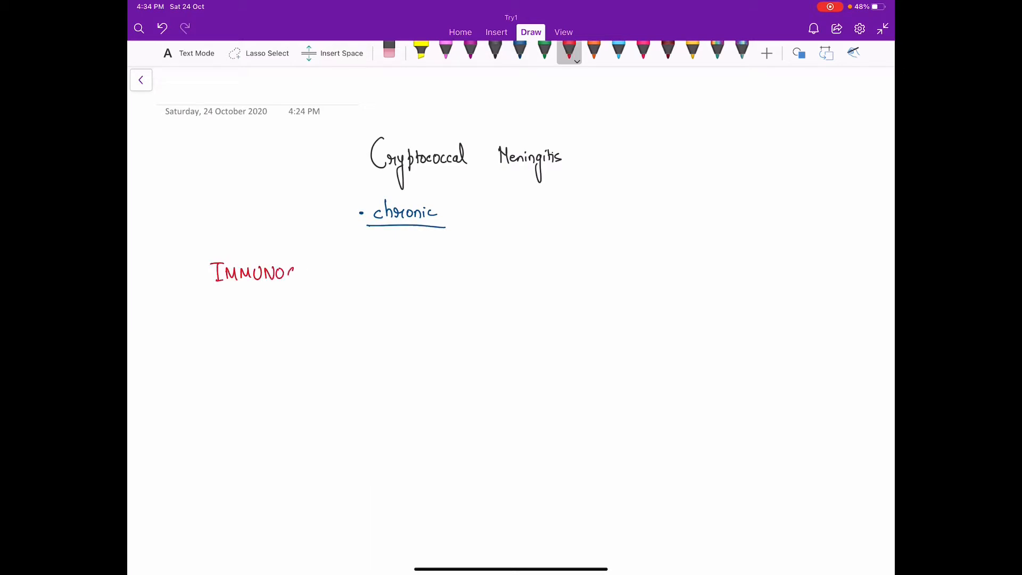
Handwrite IMMUNOCOMPROMISED PTs. with AIDS circled and the two orange criteria.
type("COMPRON")
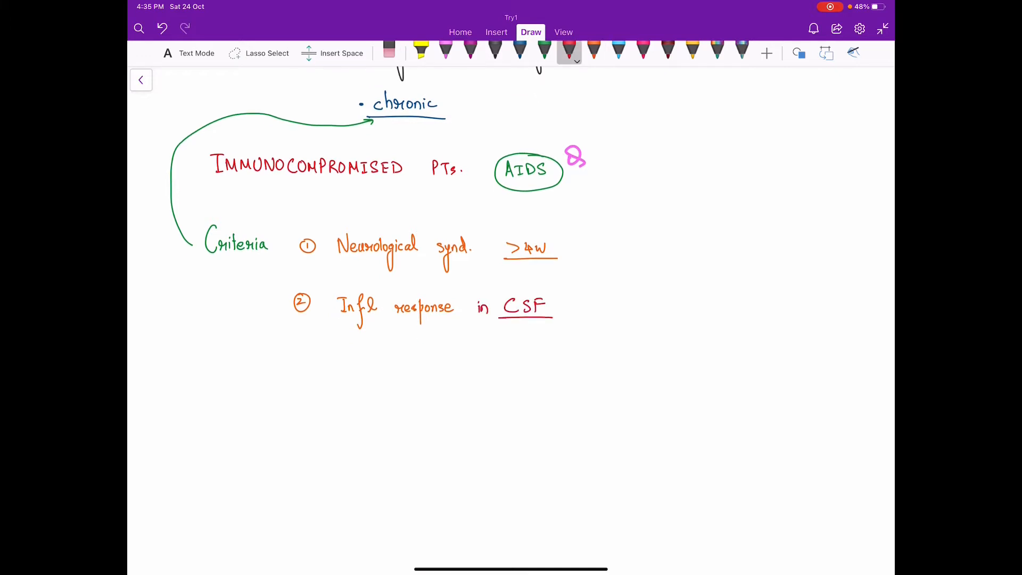
Switch ink colour, note pigeon-dropping exposure, and list Headache and Hydrocephalus.
left_click(617, 52)
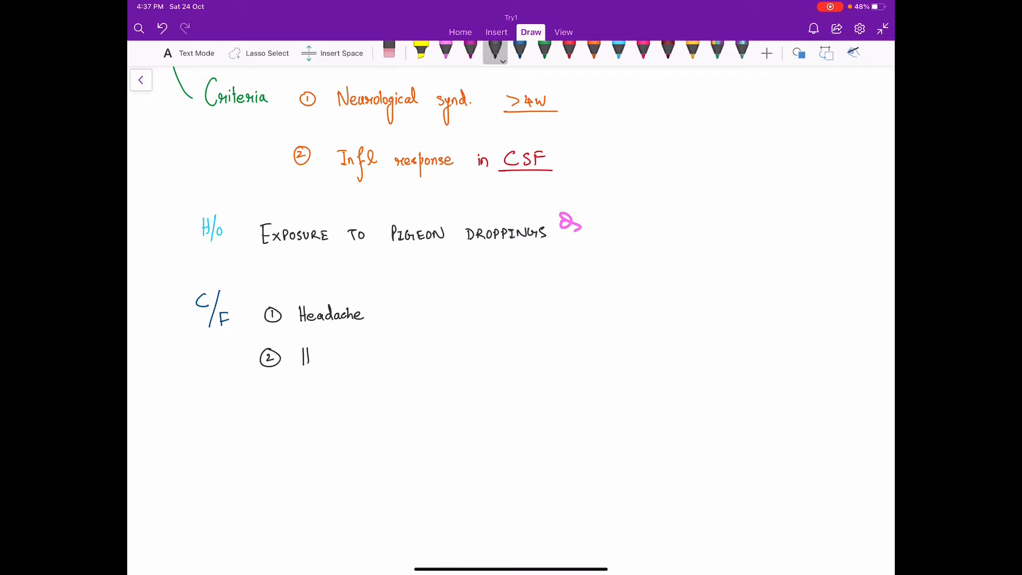
type("Hydroceph.")
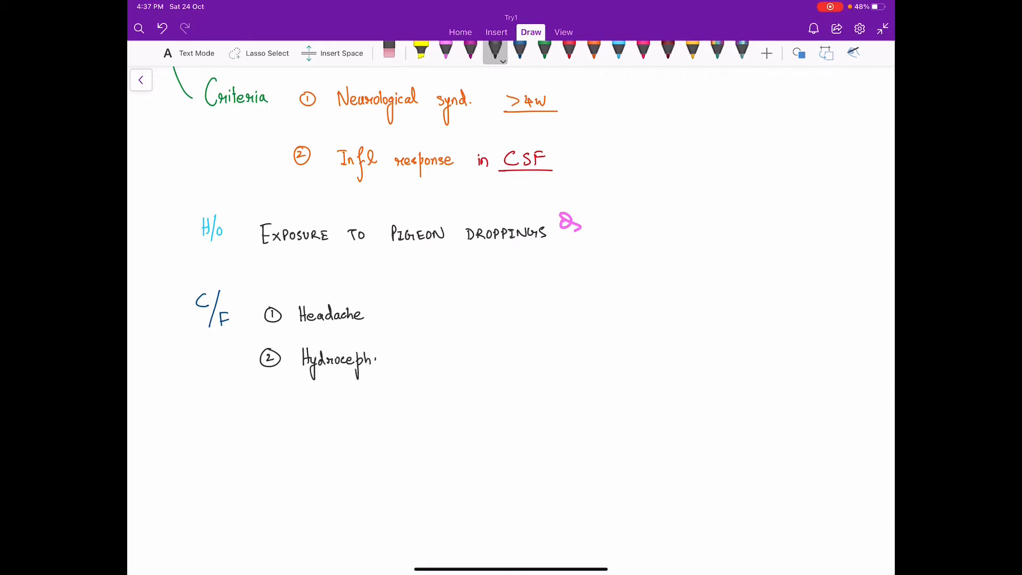
scroll("down", 3)
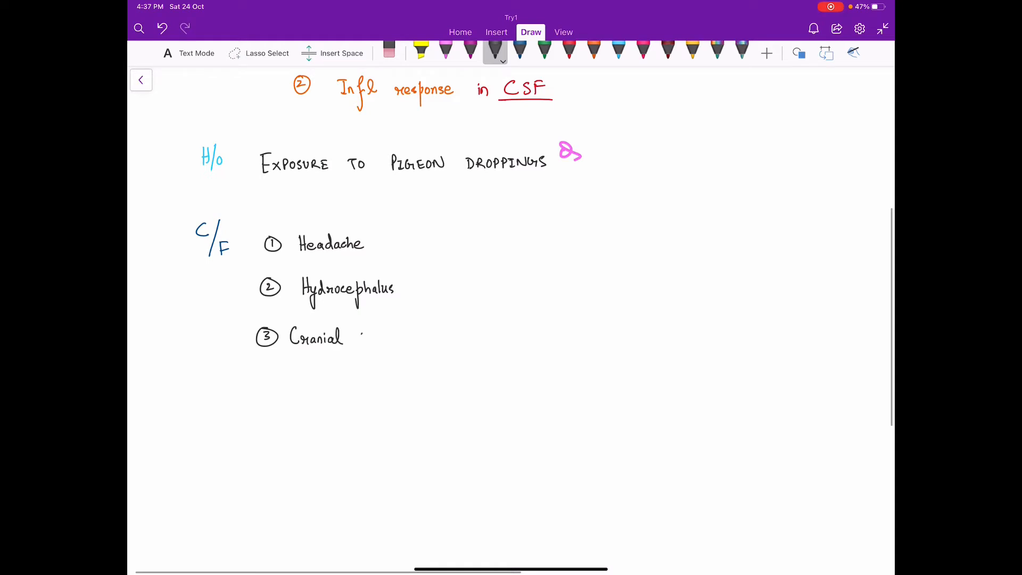
Add Cranial Neuro. and Radiculopathy to the clinical features list.
type("Neuro.")
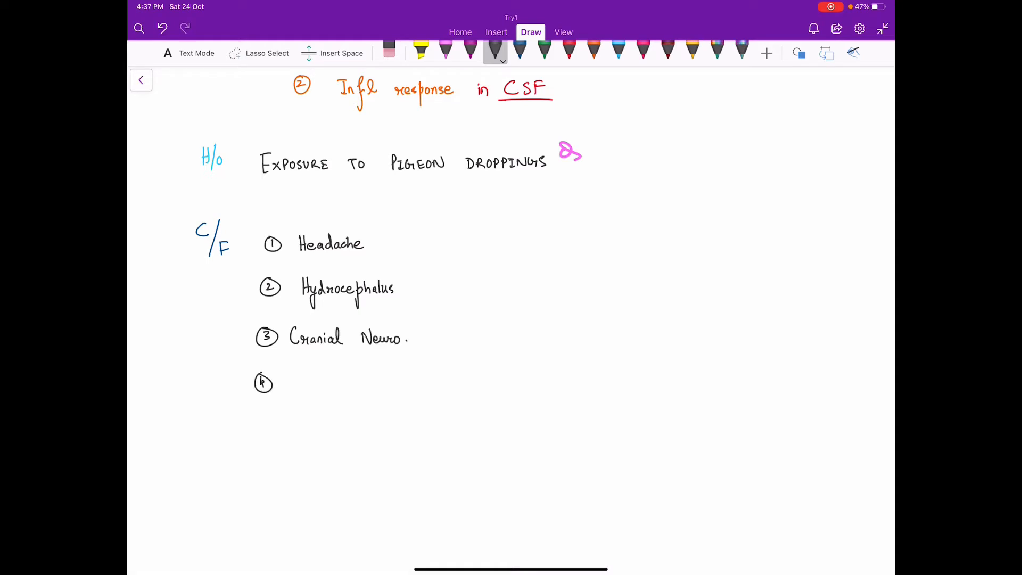
type("Radicul")
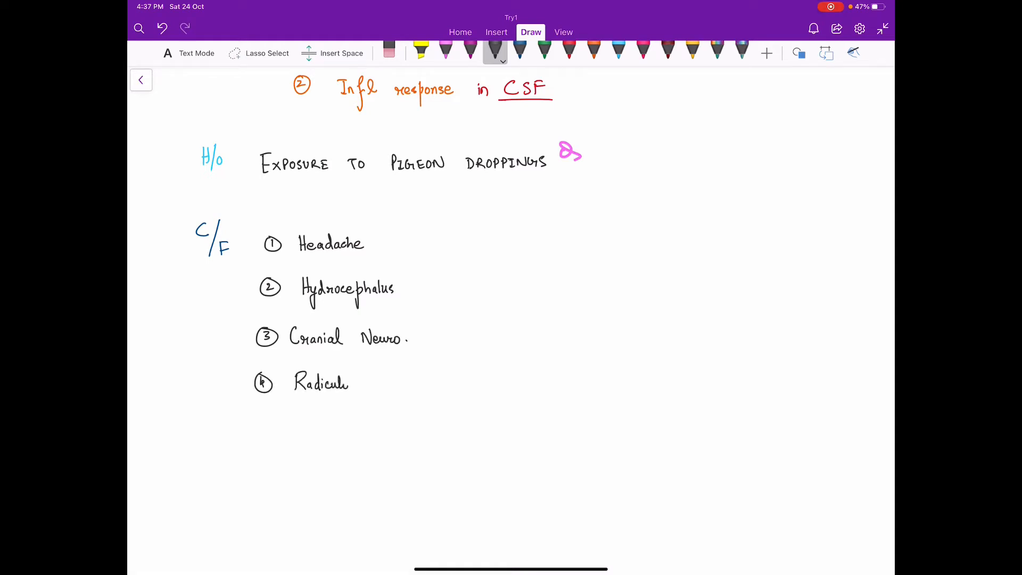
type("pathy")
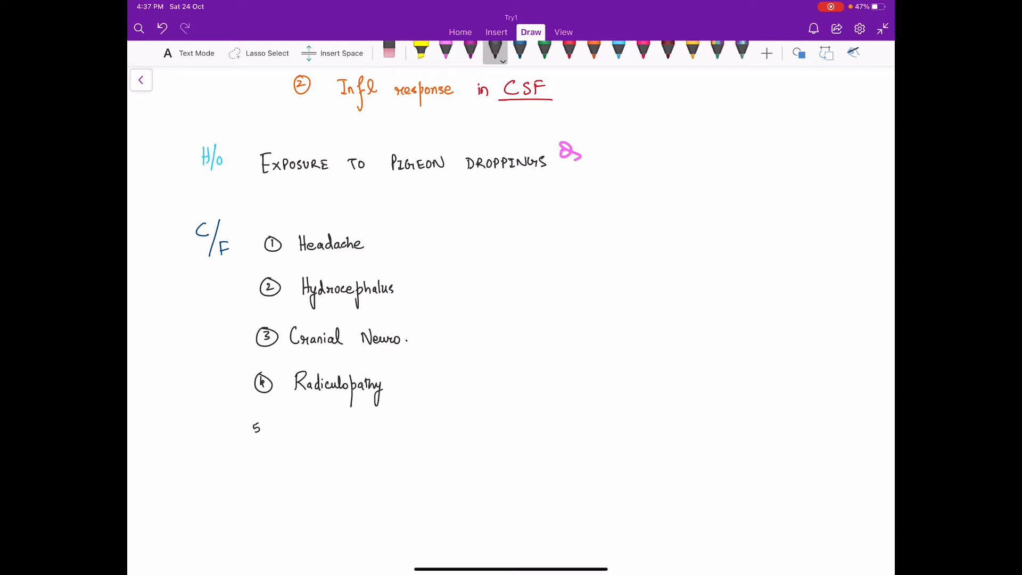
type("Personality")
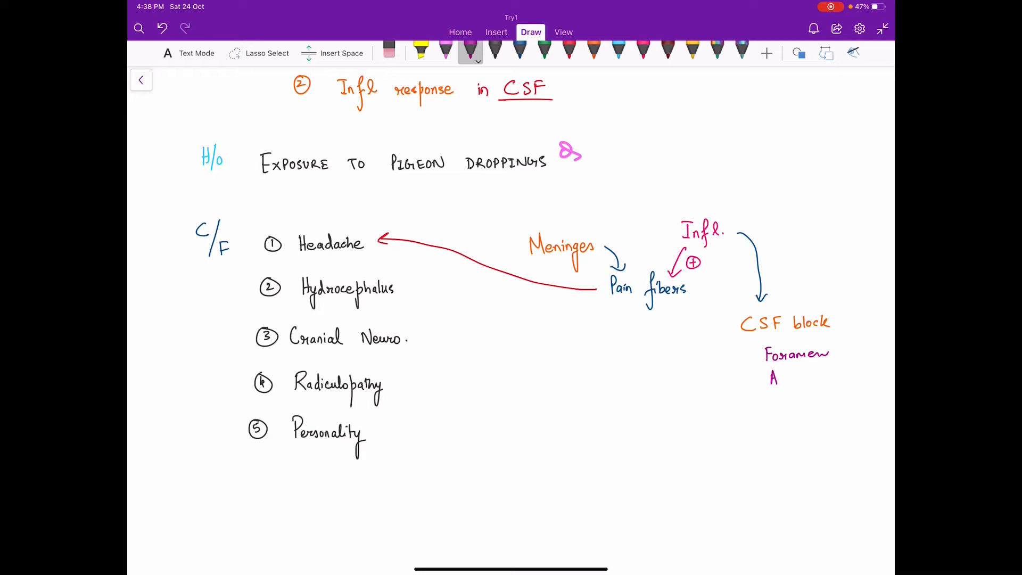
Draw arrows linking meninges to headache, CSF block, raised ICP, and leg and back pain.
type("Arachnoid villi")
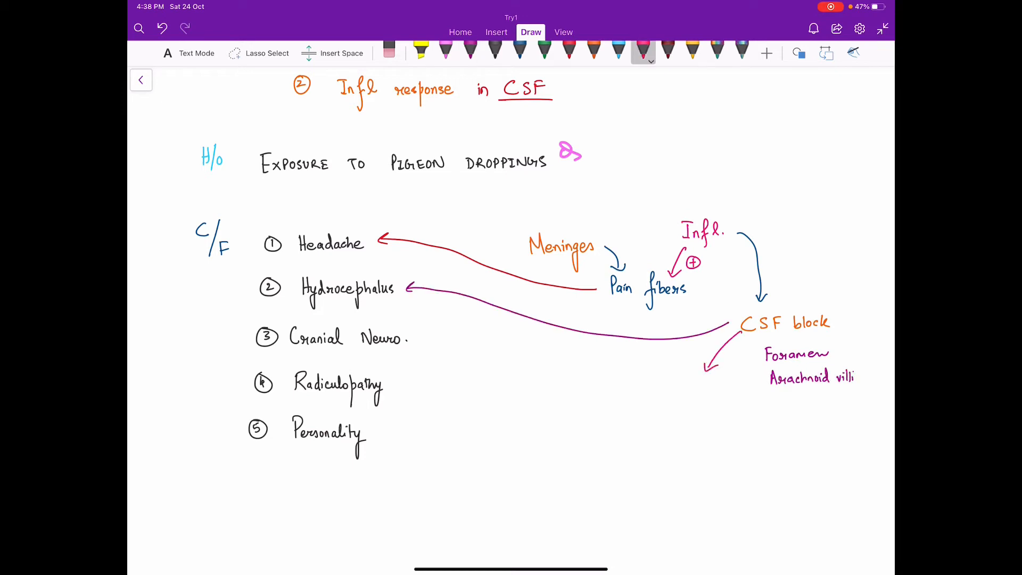
type("↑ICP")
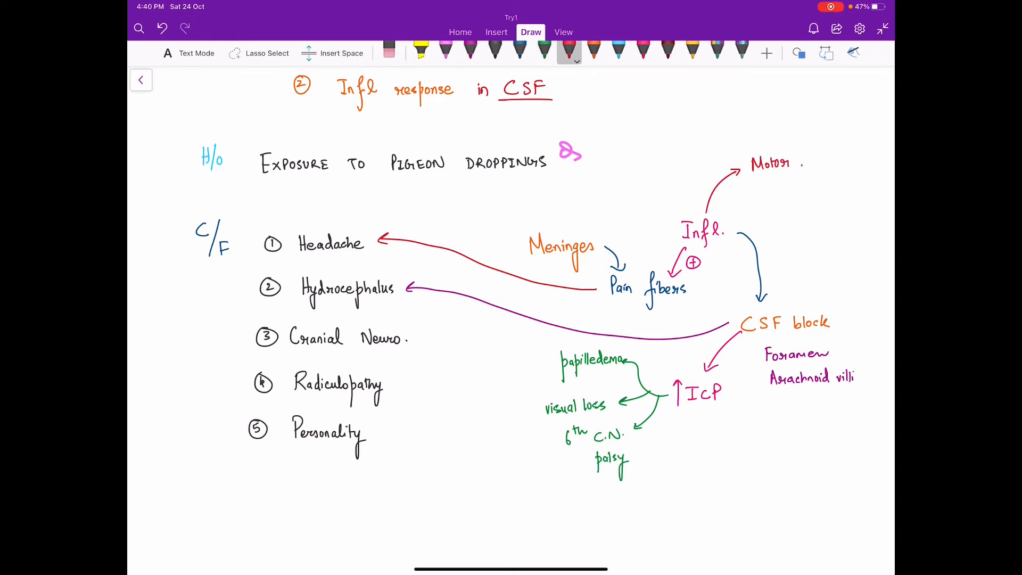
type("+ sensory")
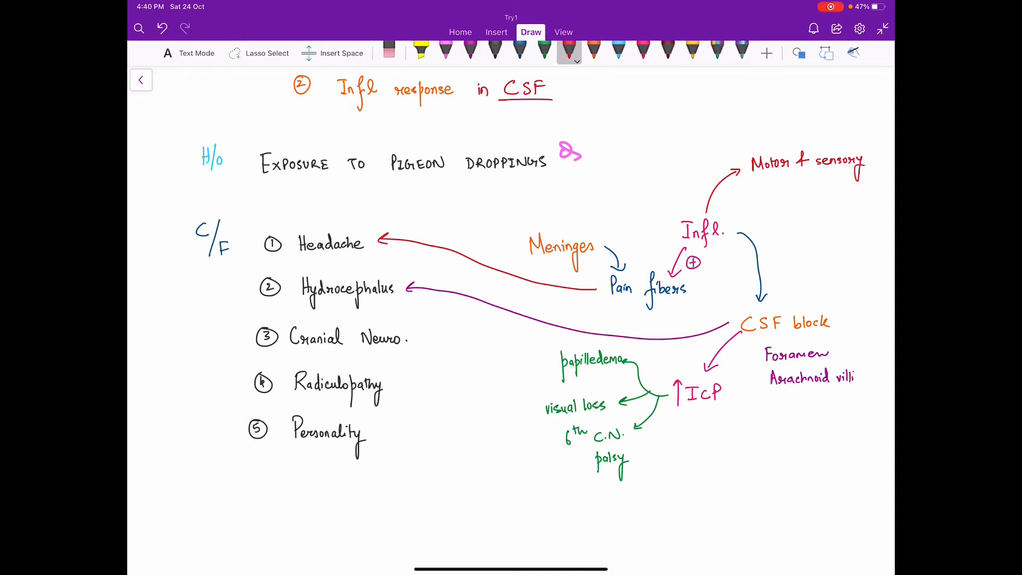
type("N. in meninges")
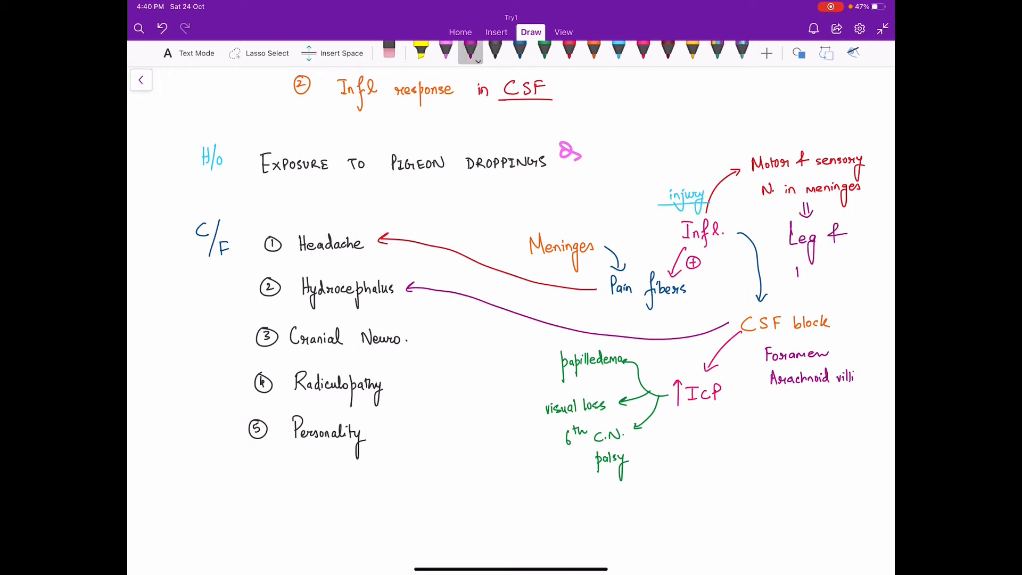
type("Back pain")
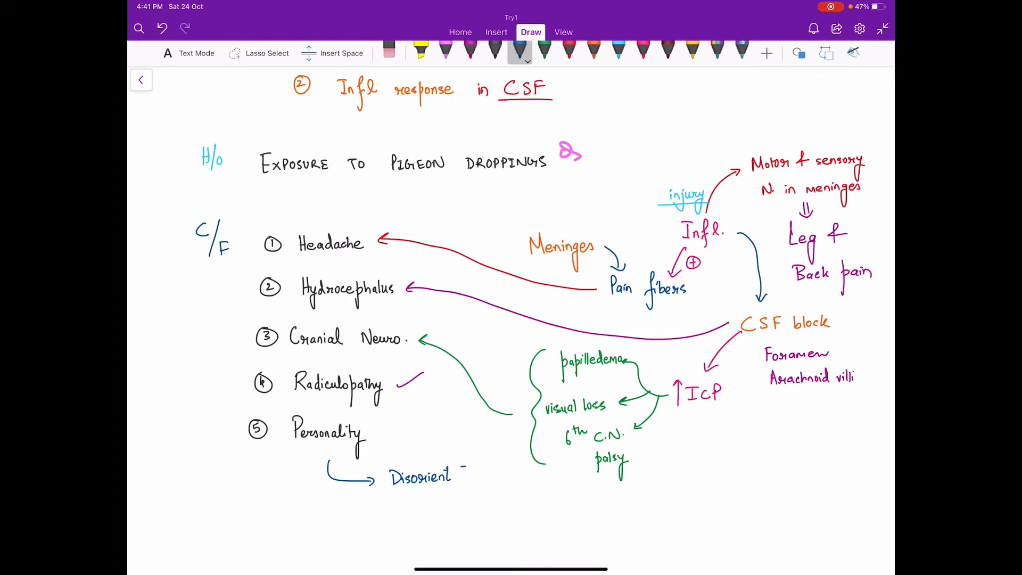
List Disorientation, Drowsiness, Memory loss under Personality, then write AIDS: NO FEVER HEADACHE.
type("Drowsiness")
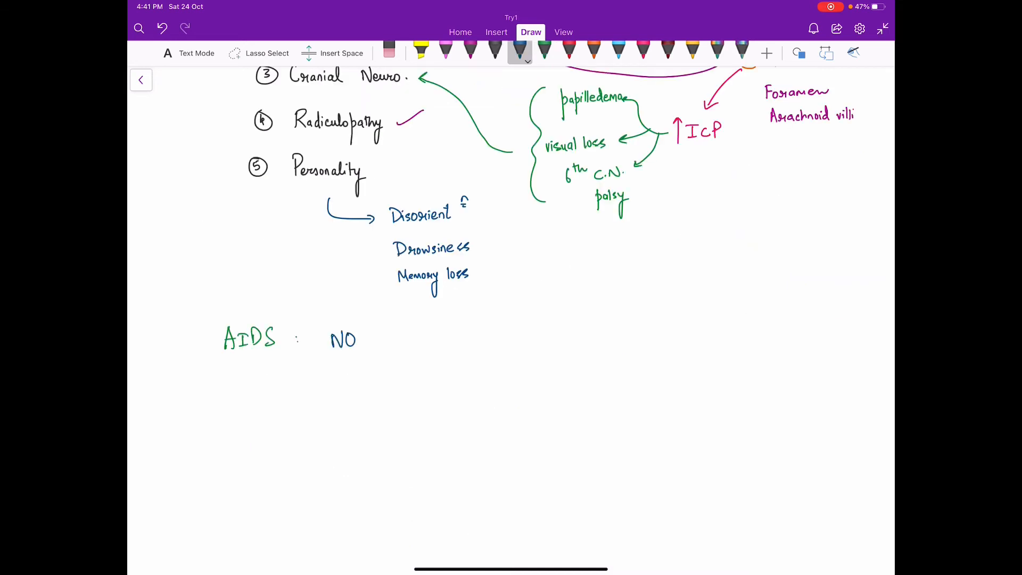
type("FEVER")
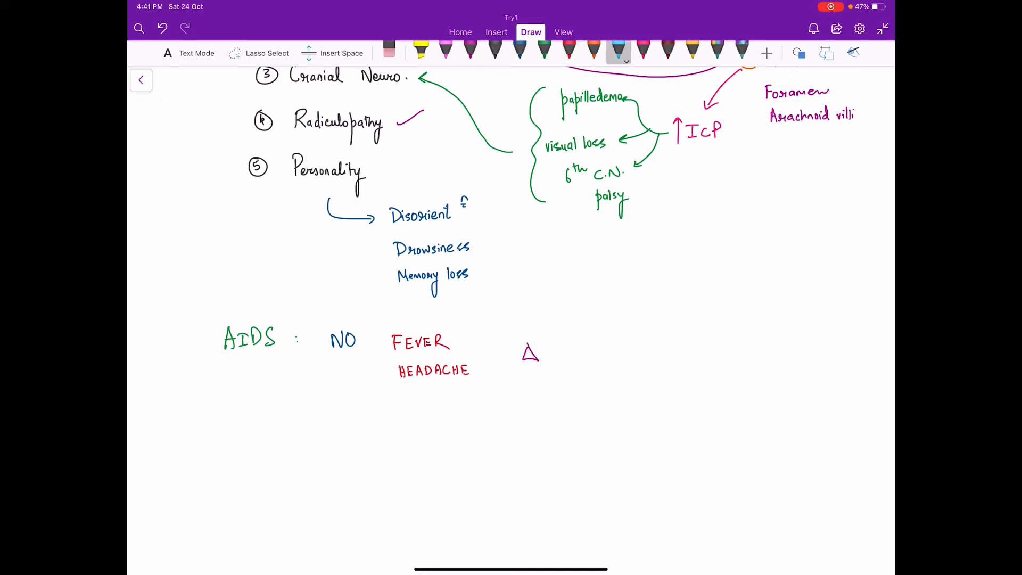
type("difficul")
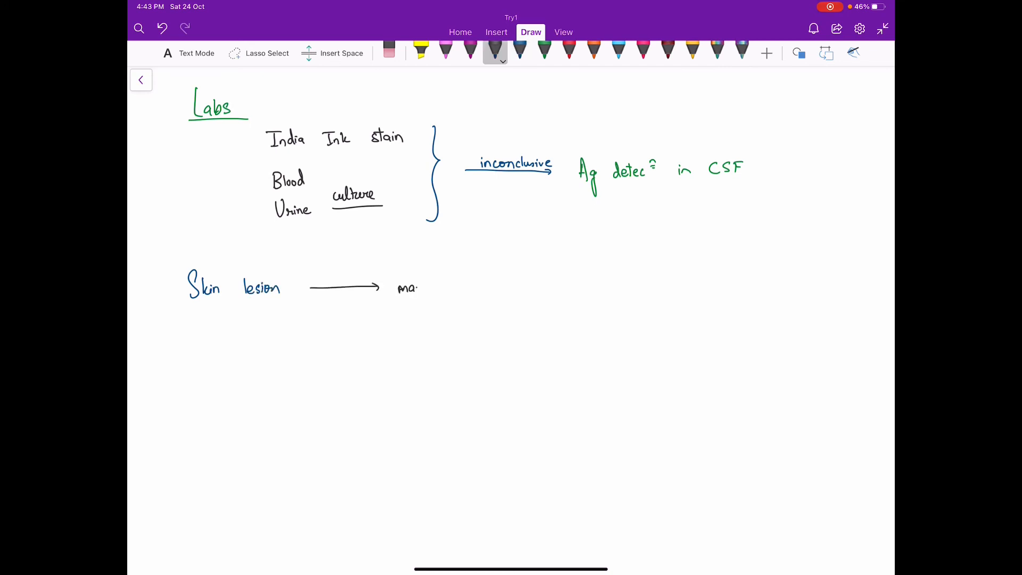
Note skin lesion biopsy may help diagnosis and begin an orange Imaging heading with contrast.
type("may help in Δ")
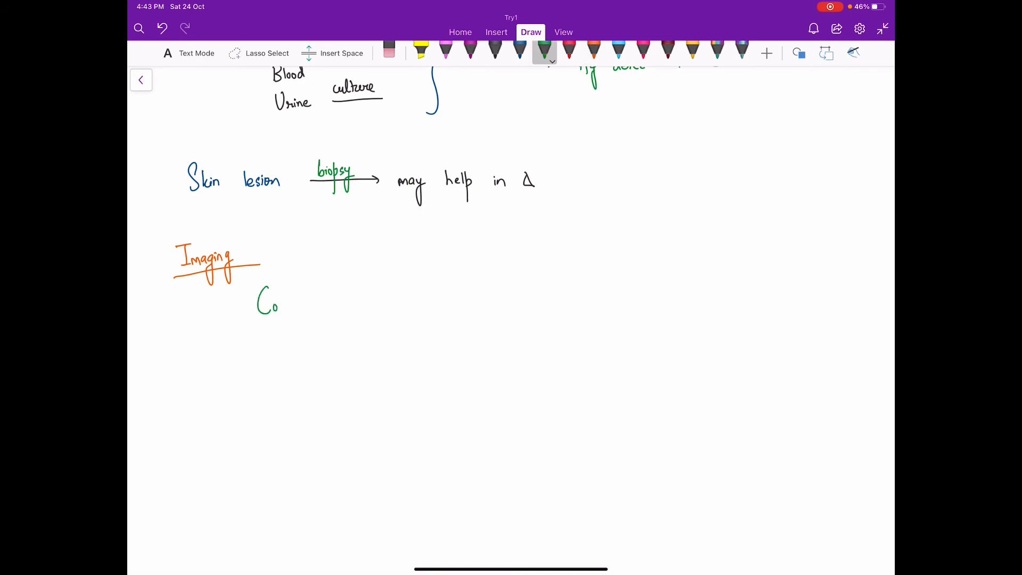
type("Contrast N")
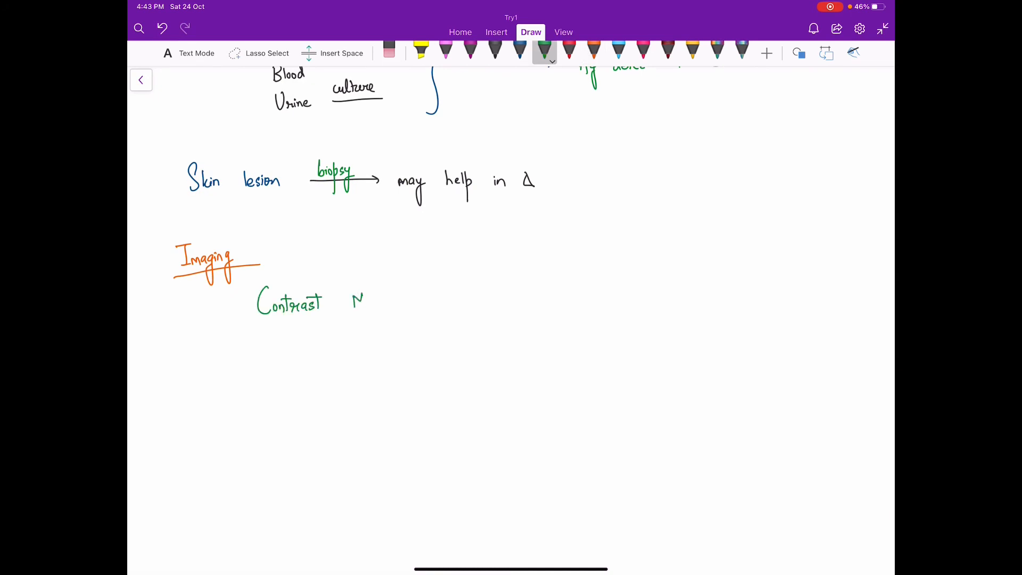